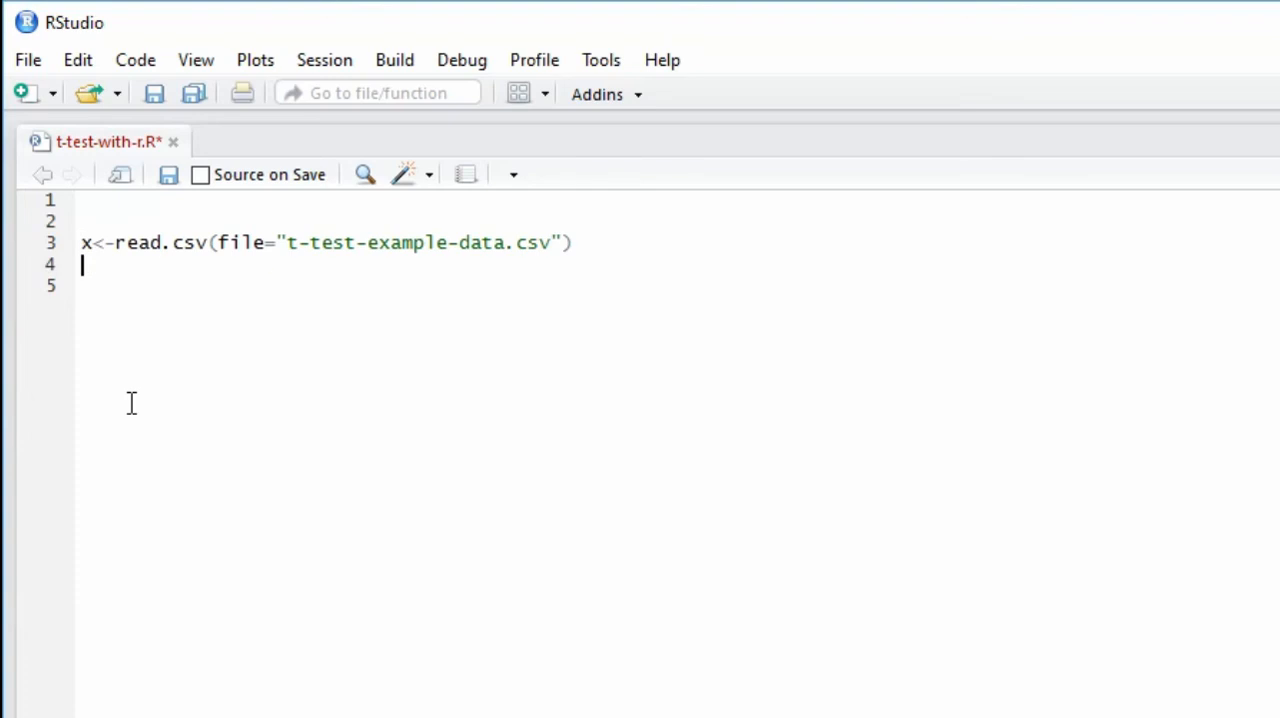
# - Write head(x) below the CSV import to preview the first six rows of x
pyautogui.write('h')
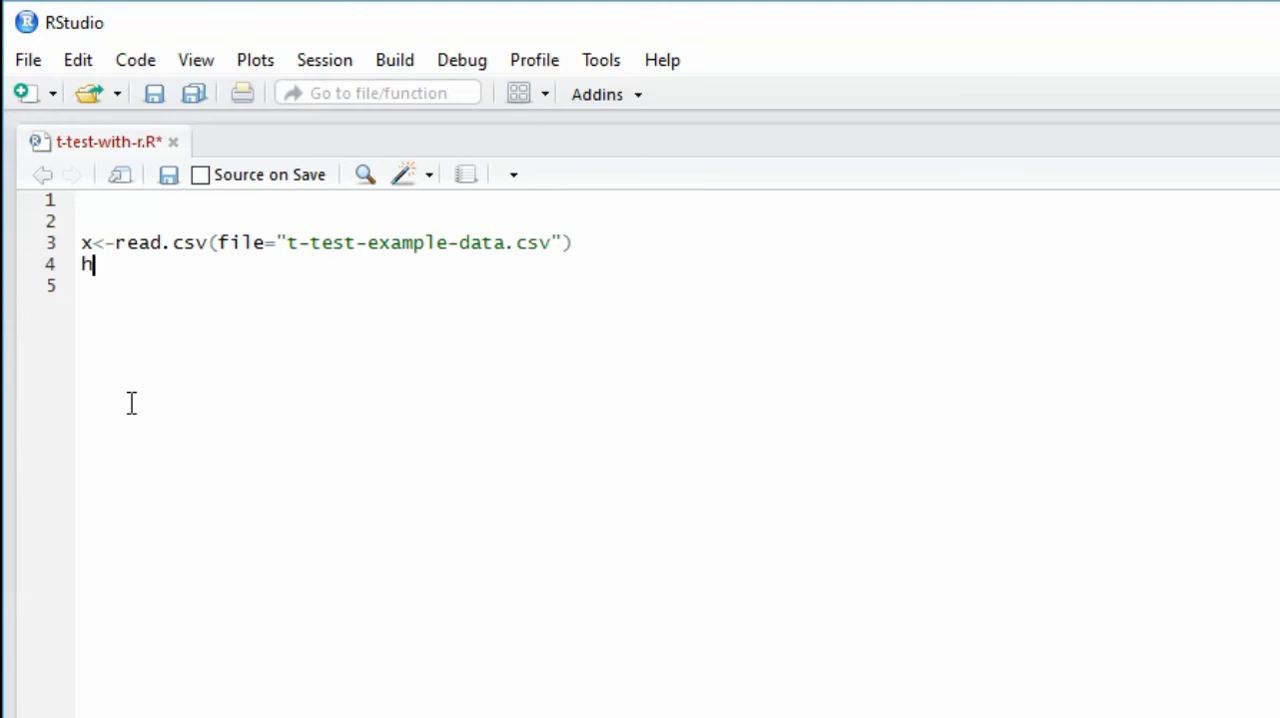
pyautogui.write('ead(x')
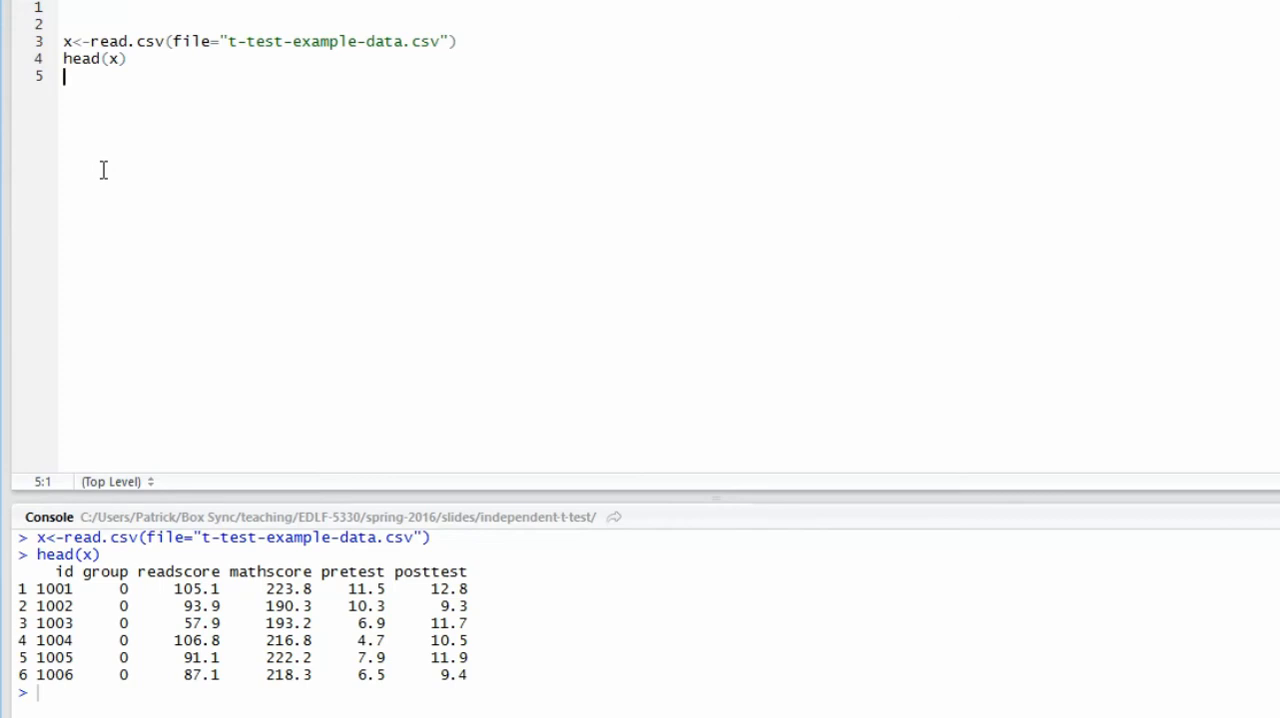
# - Add an empty line after head(x) for the next command
pyautogui.press('enter')
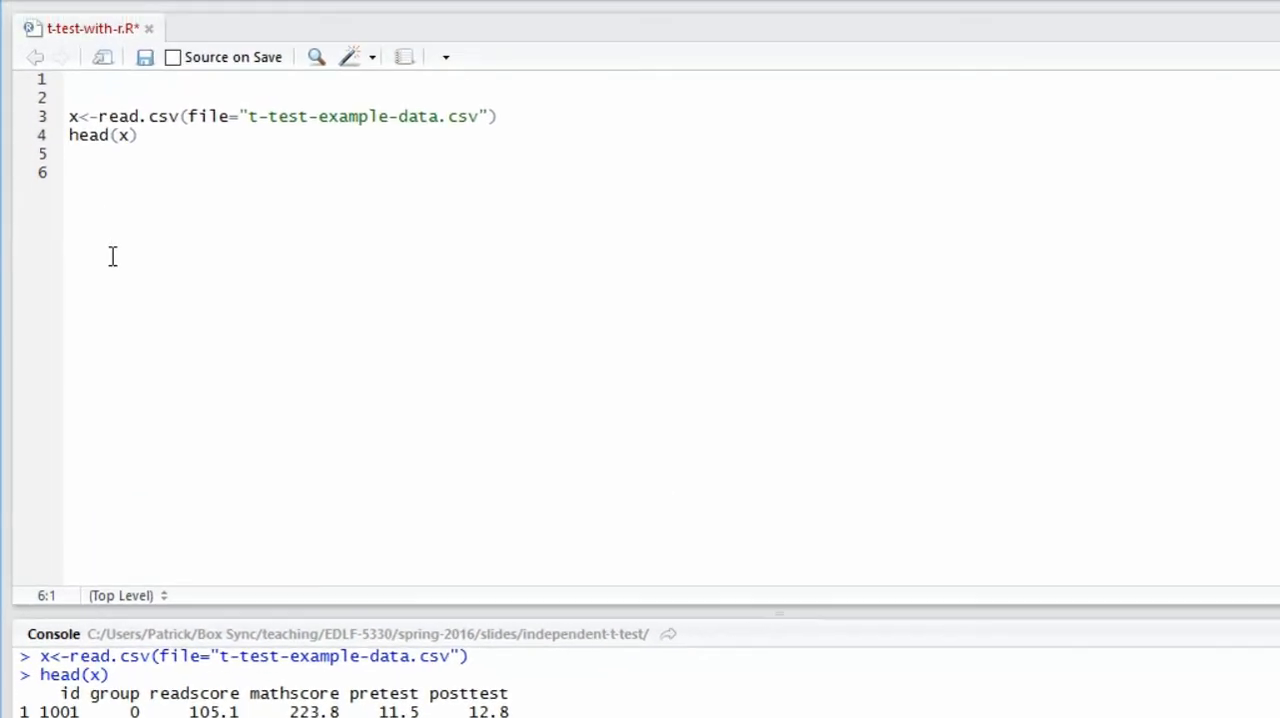
# - Write t.test(x=x$readscore, mu=100), a one-sample t-test of readscore against mean 100
pyautogui.write('t.')
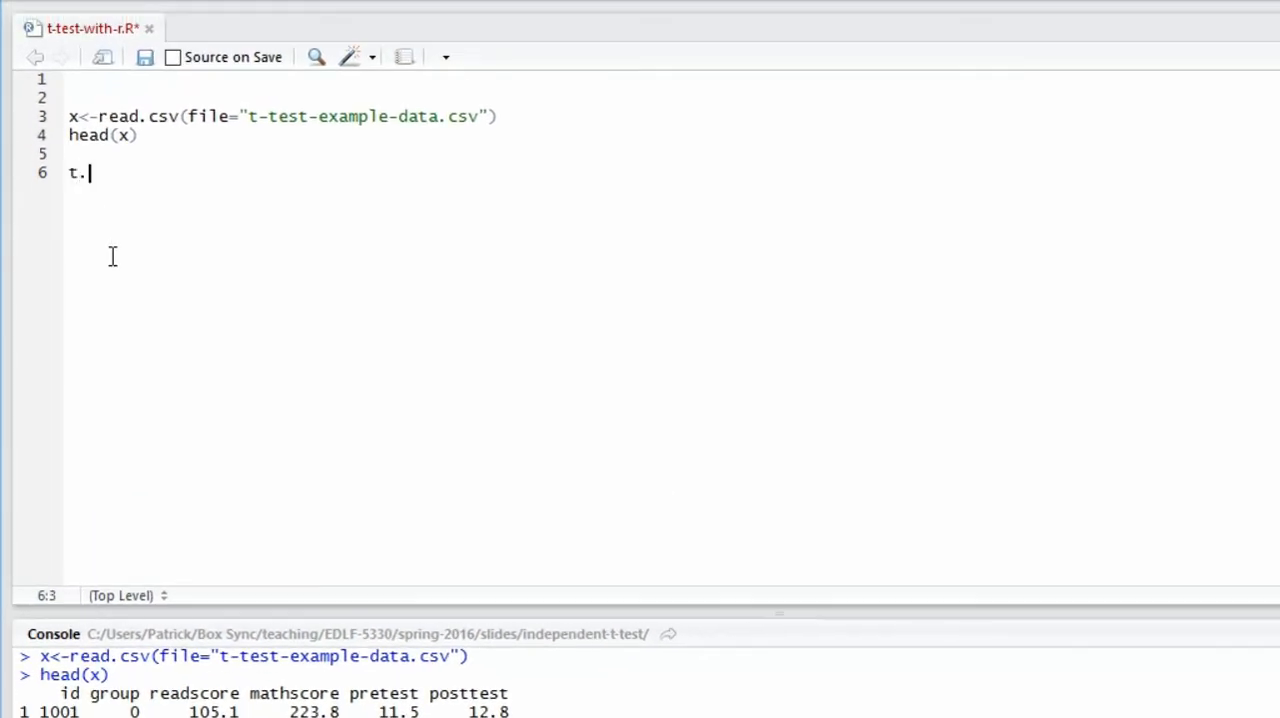
pyautogui.write('test()')
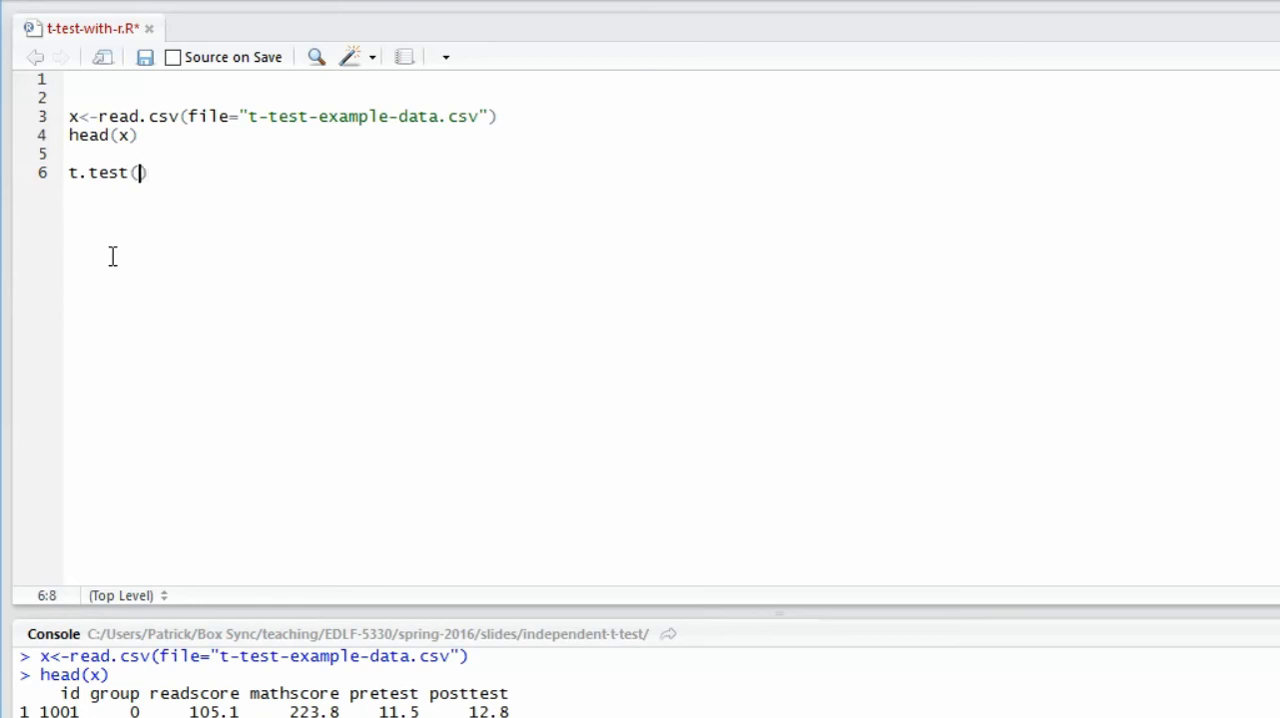
pyautogui.write('x')
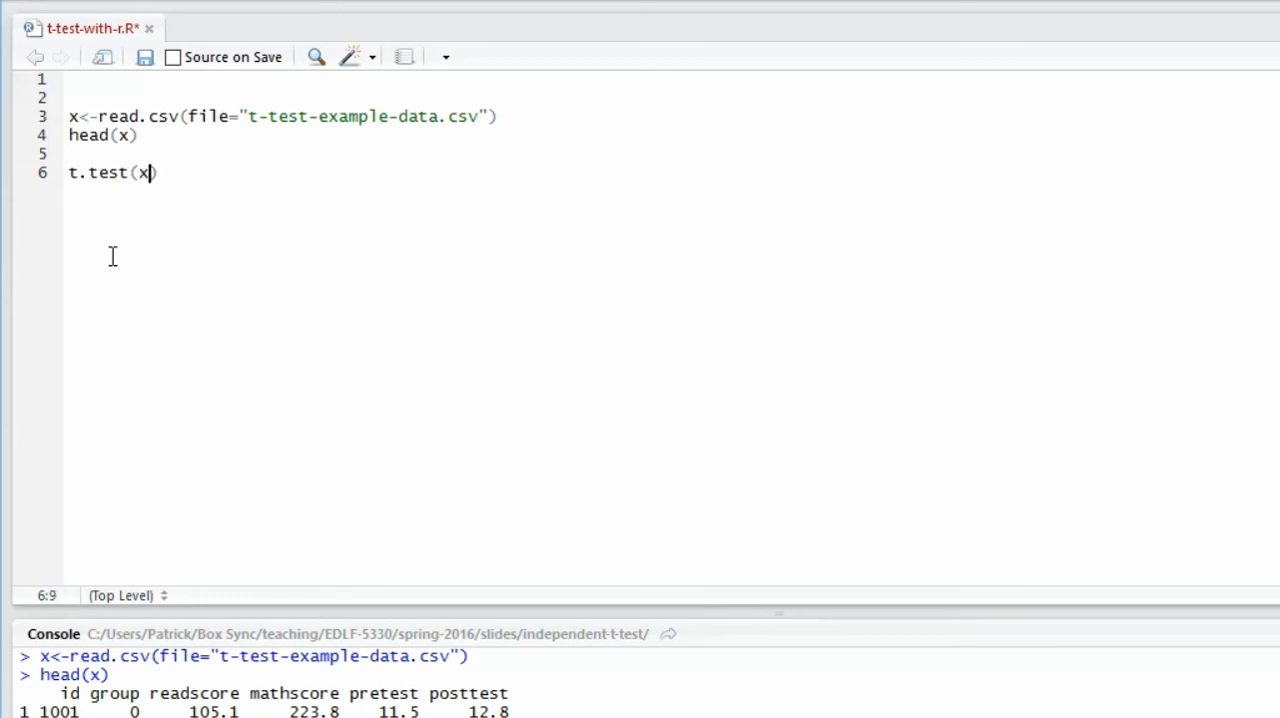
pyautogui.write('=')
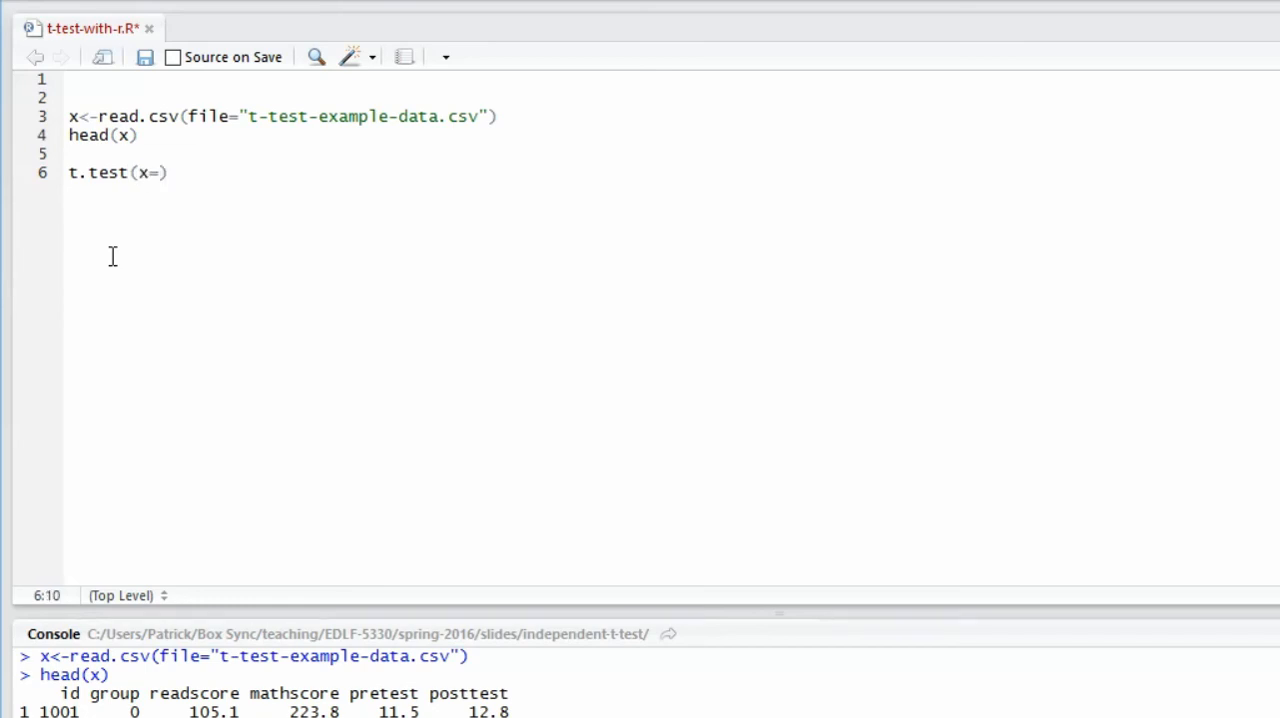
pyautogui.write('x')
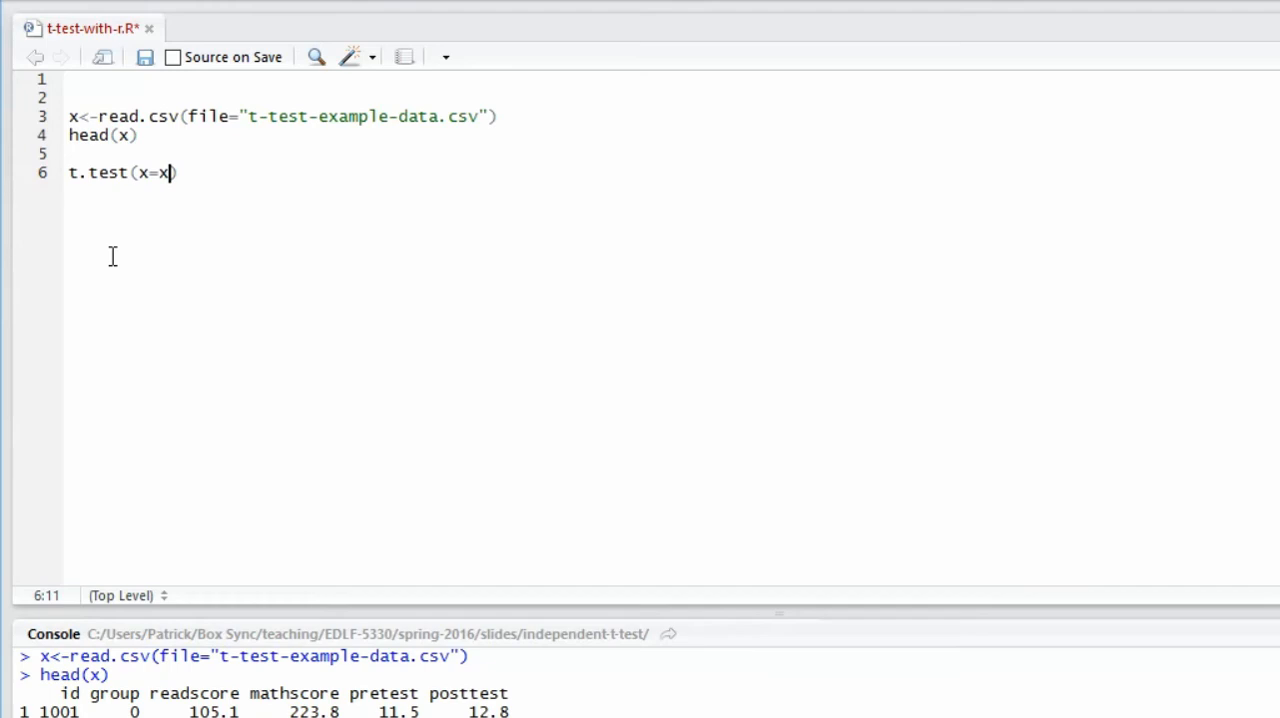
pyautogui.write('$readscore')
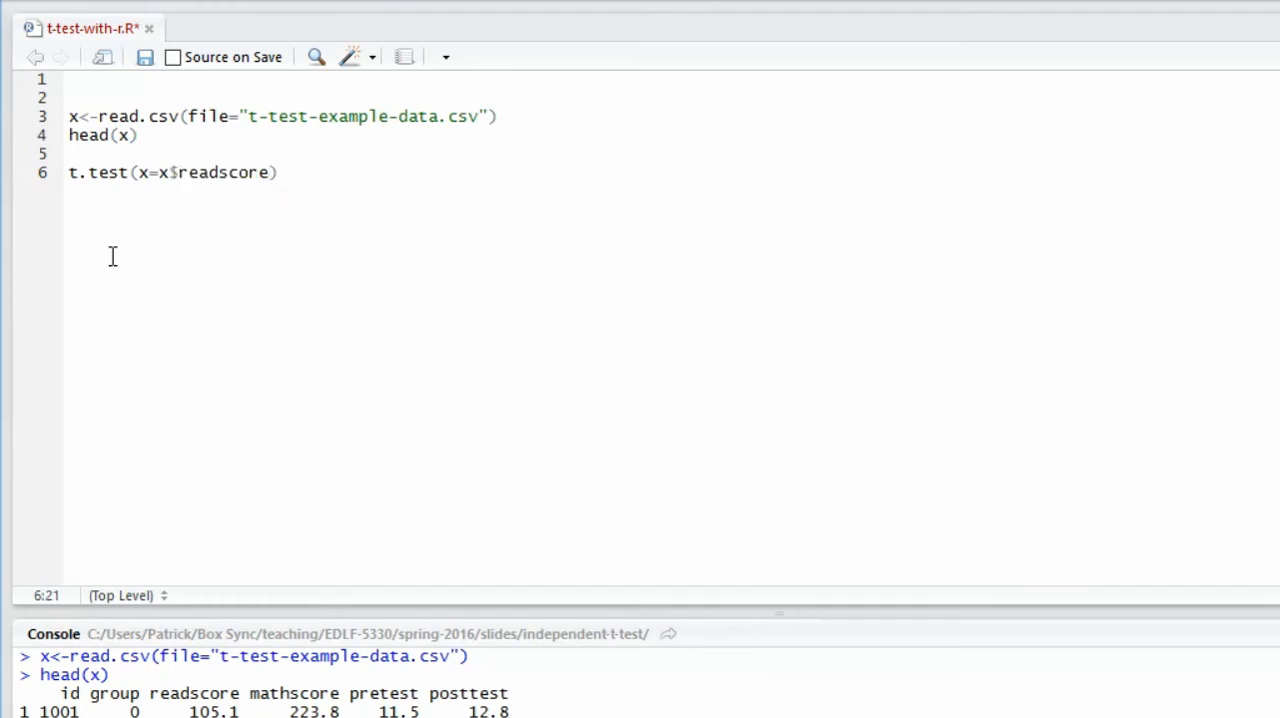
pyautogui.write(',')
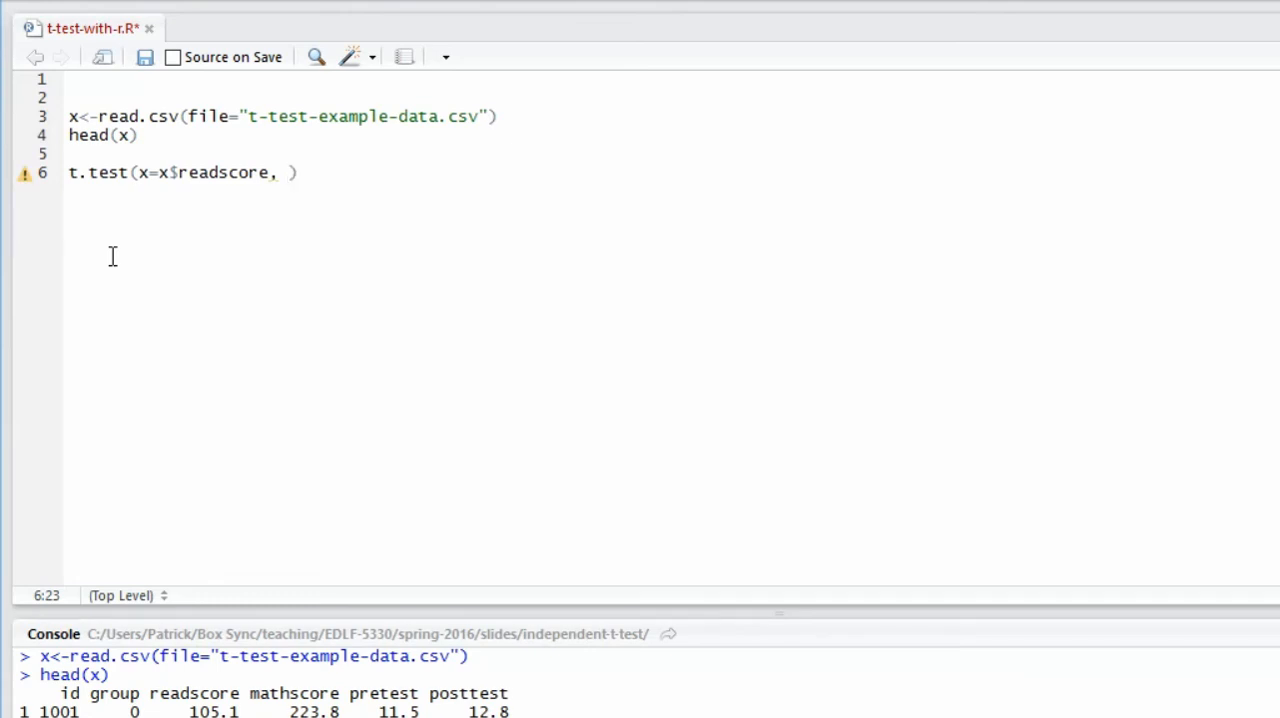
pyautogui.write('m')
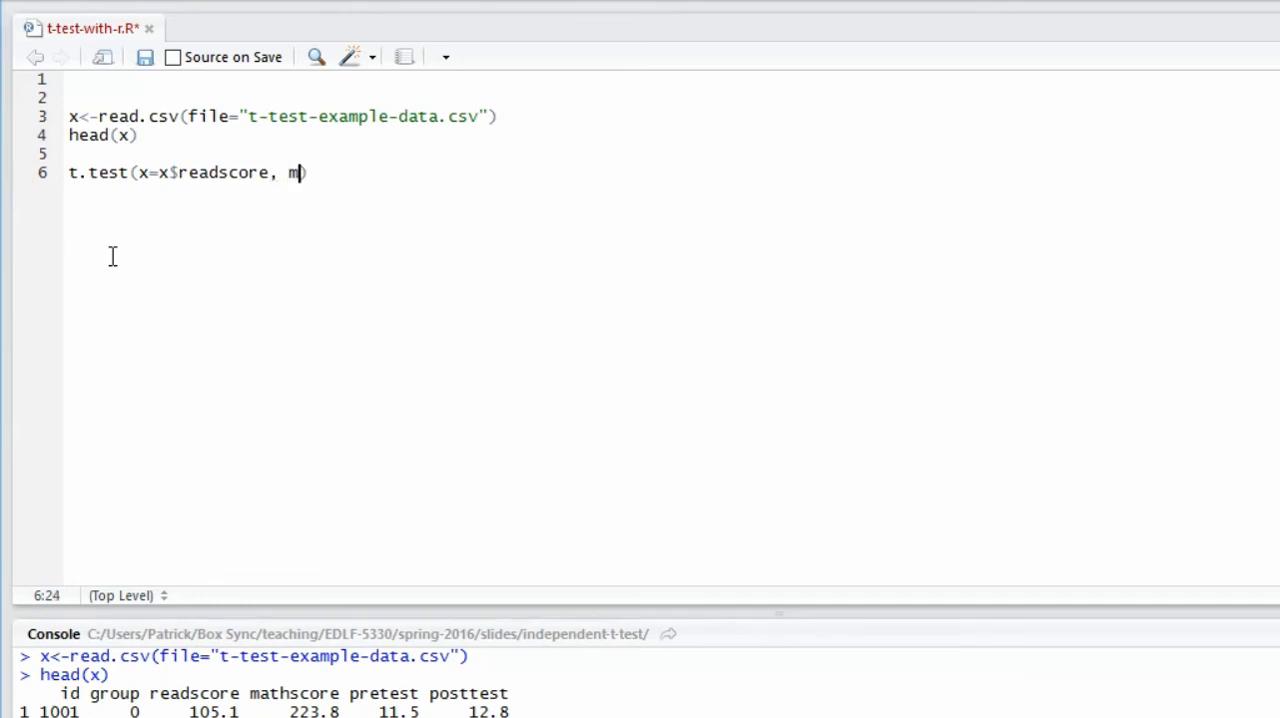
pyautogui.write('u=100')
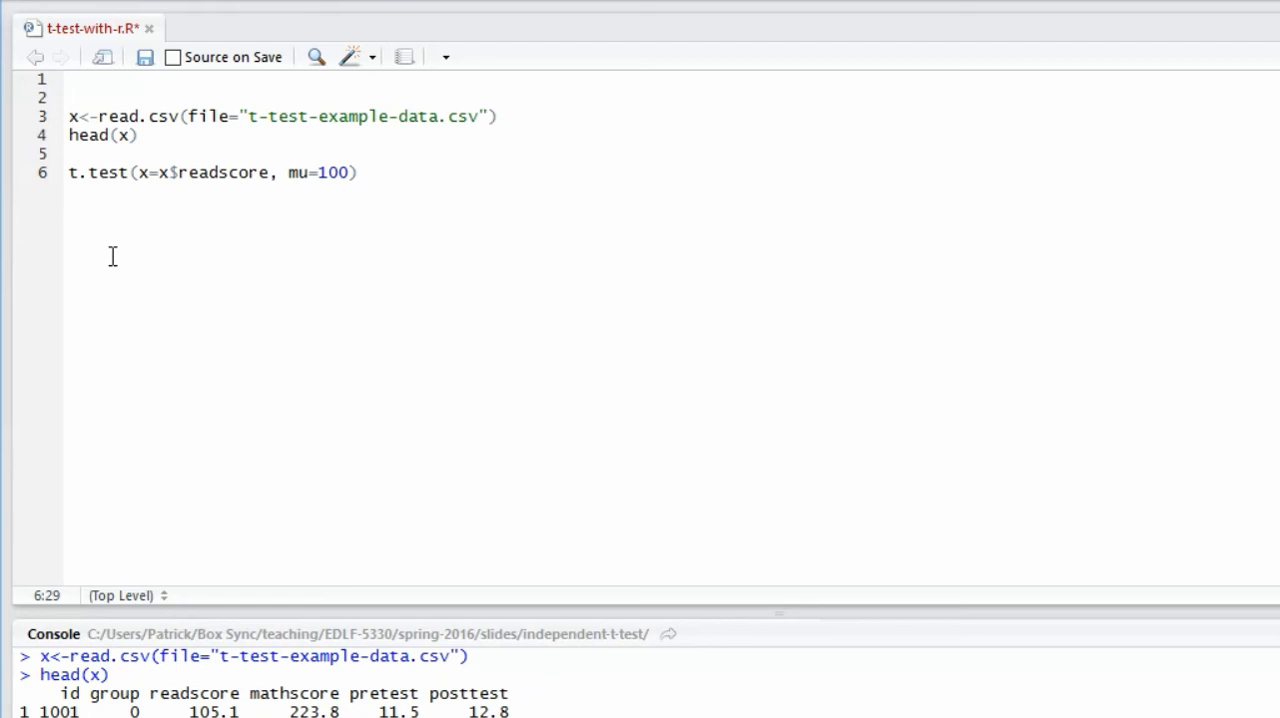